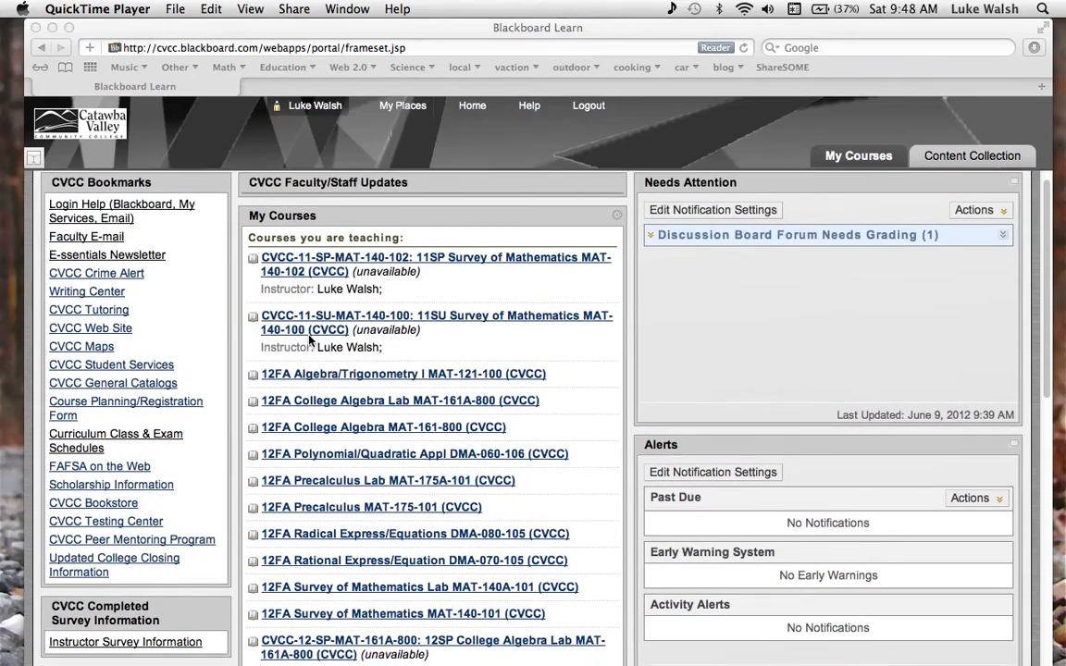
Scroll down the Blackboard page toward the My Courses module and its gear icon.
scroll("down", 3)
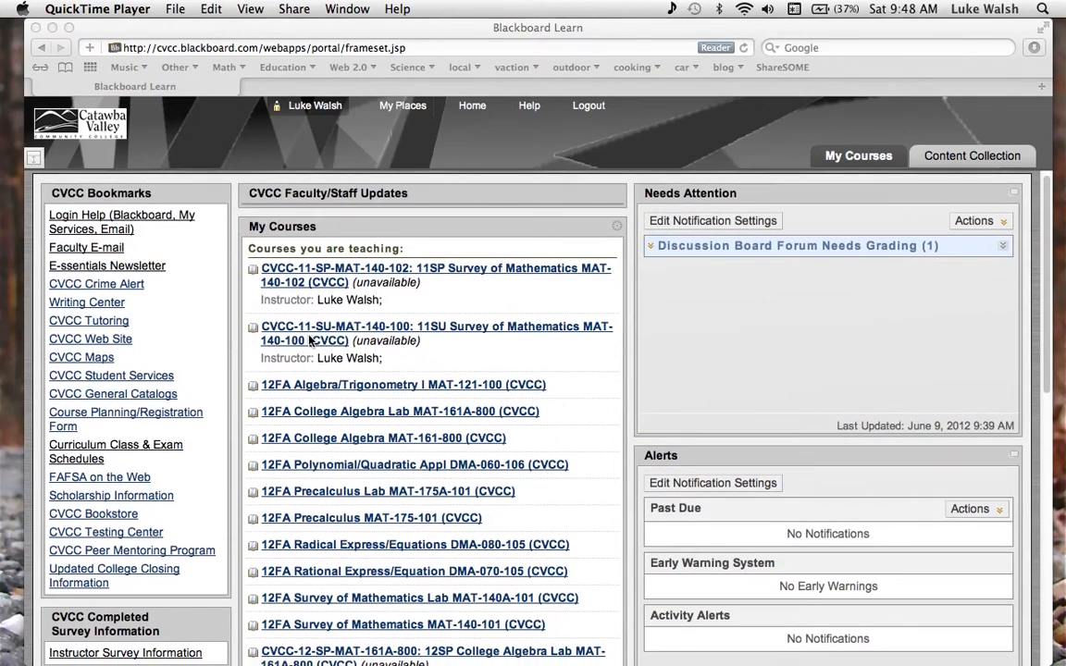
scroll("down", 3)
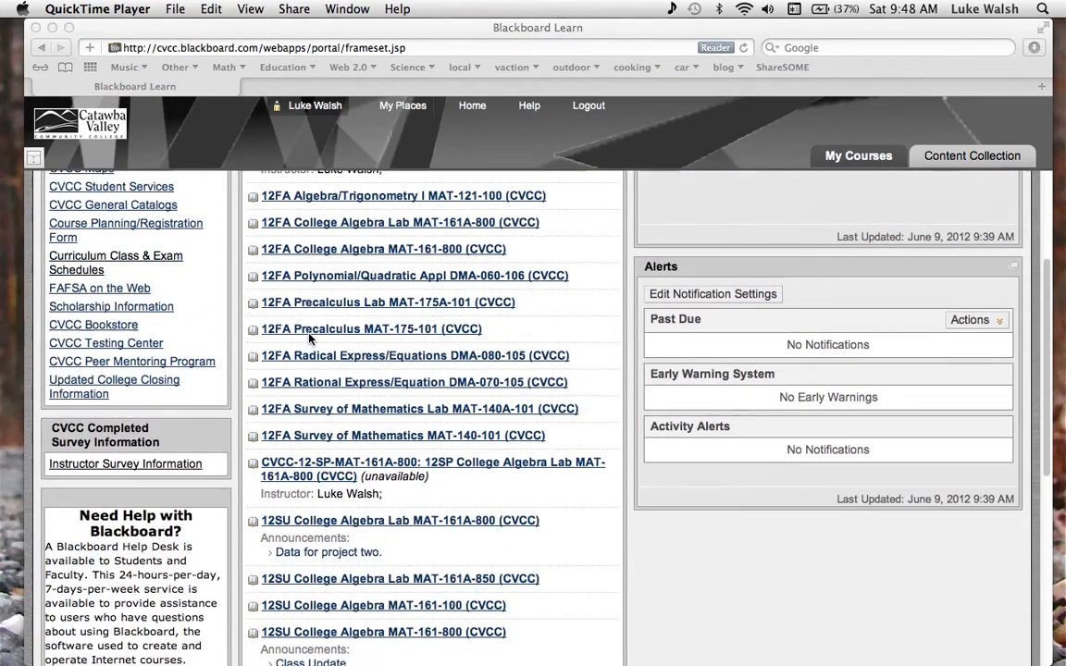
scroll("down", 3)
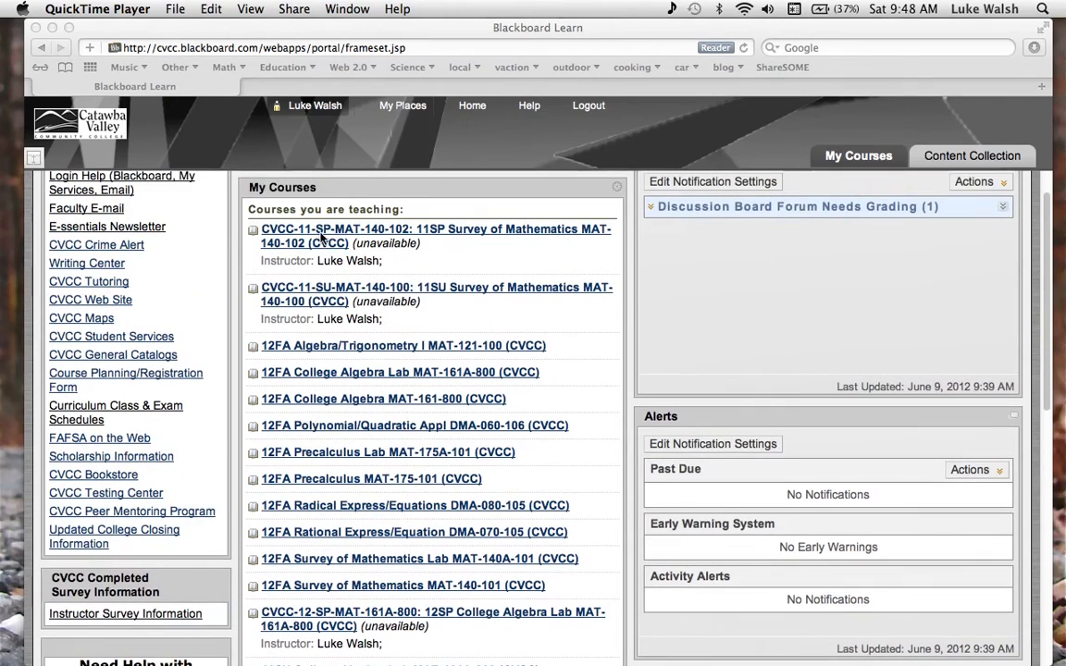
scroll("down", 3)
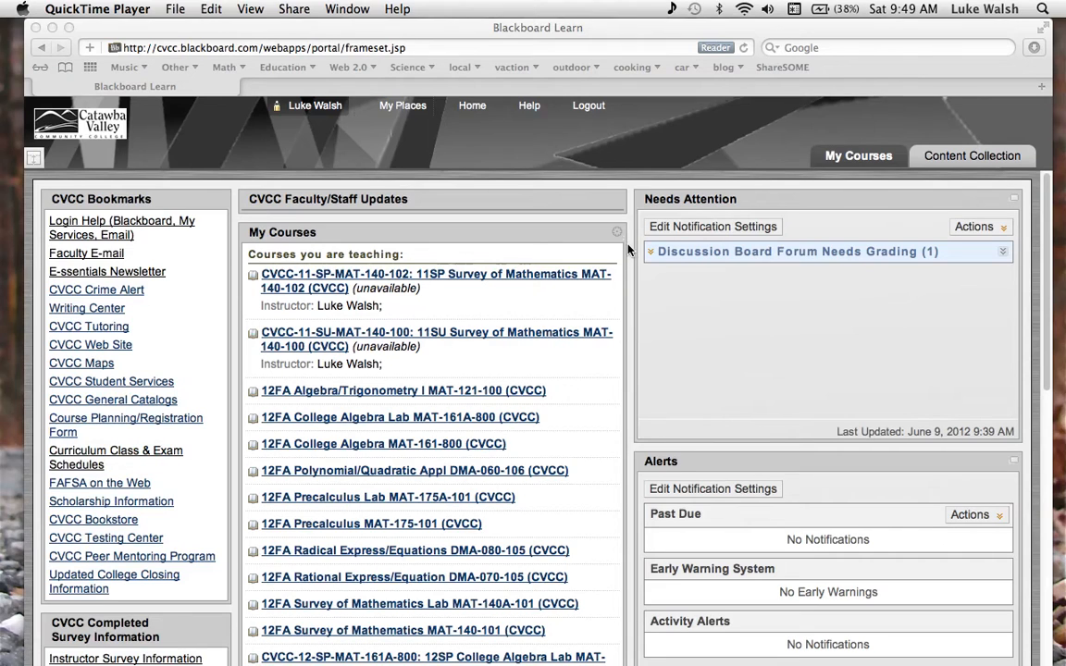
mouse_move(616, 236)
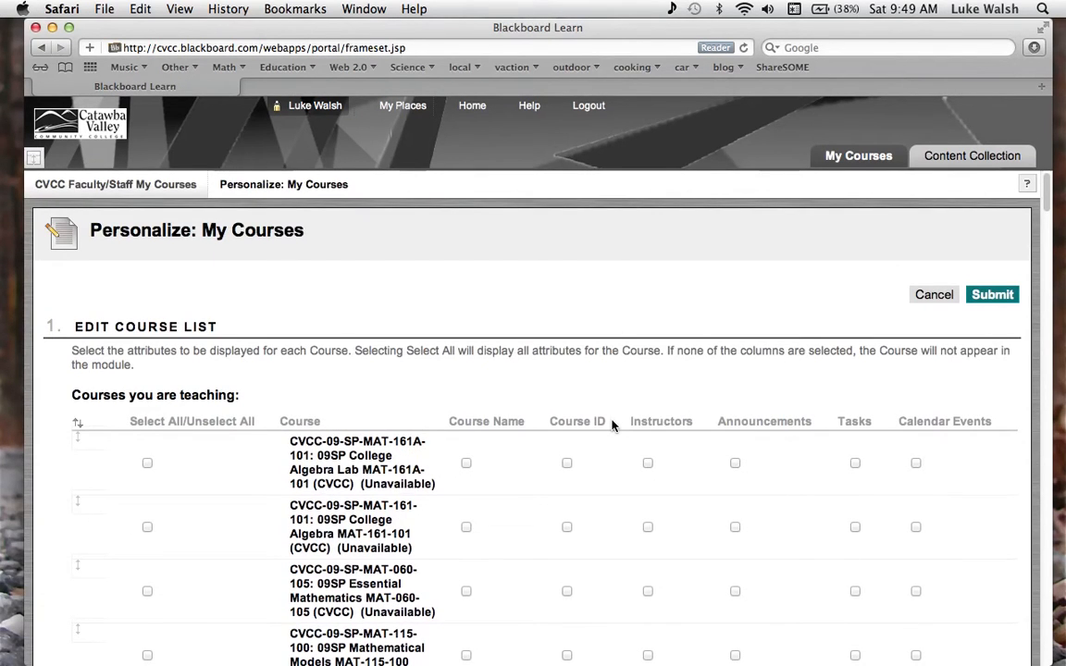
scroll("down", 3)
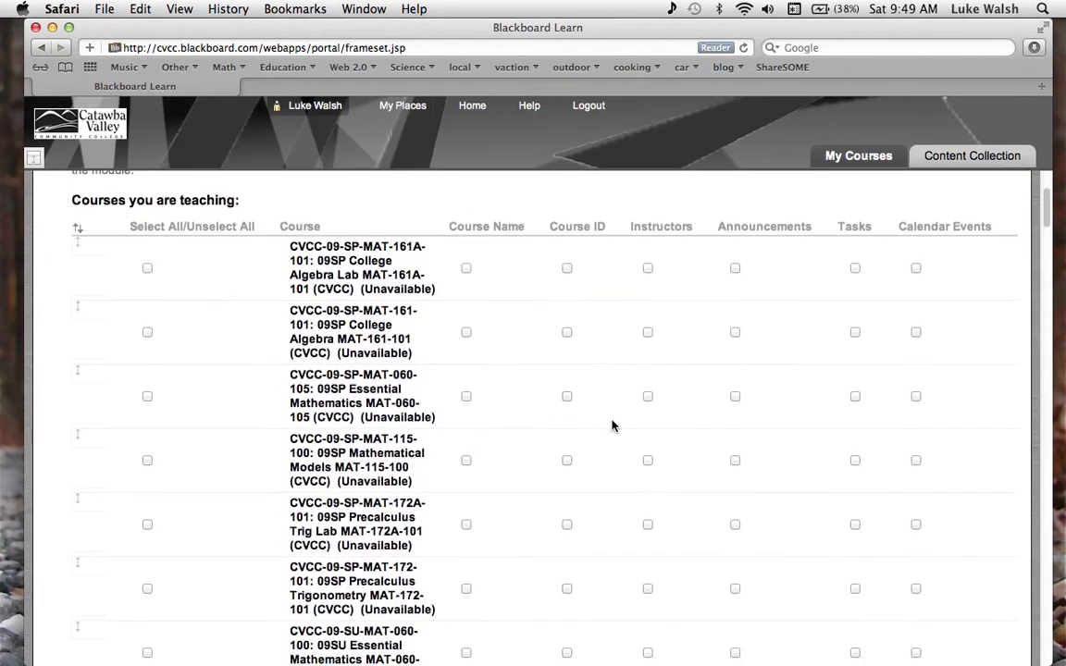
scroll("down", 3)
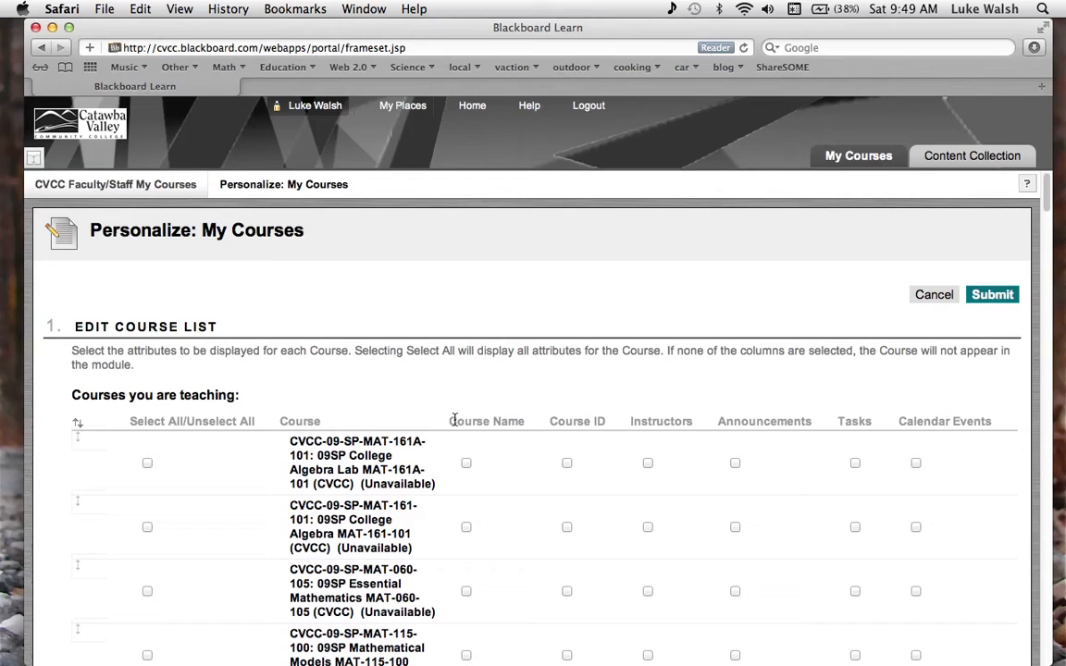
scroll("down", 3)
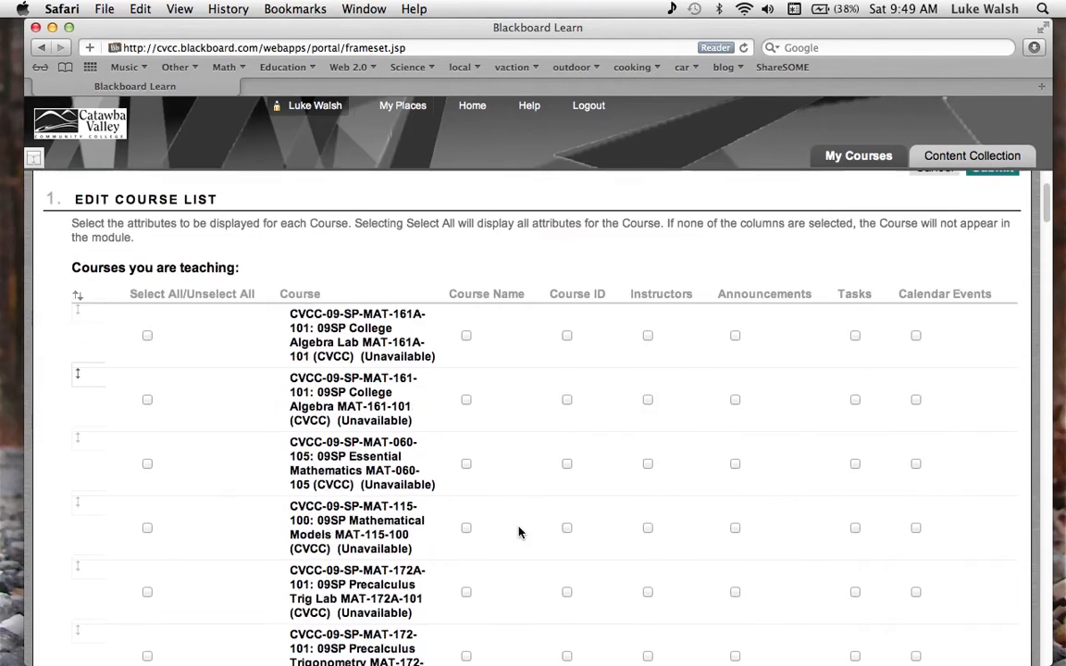
scroll("down", 3)
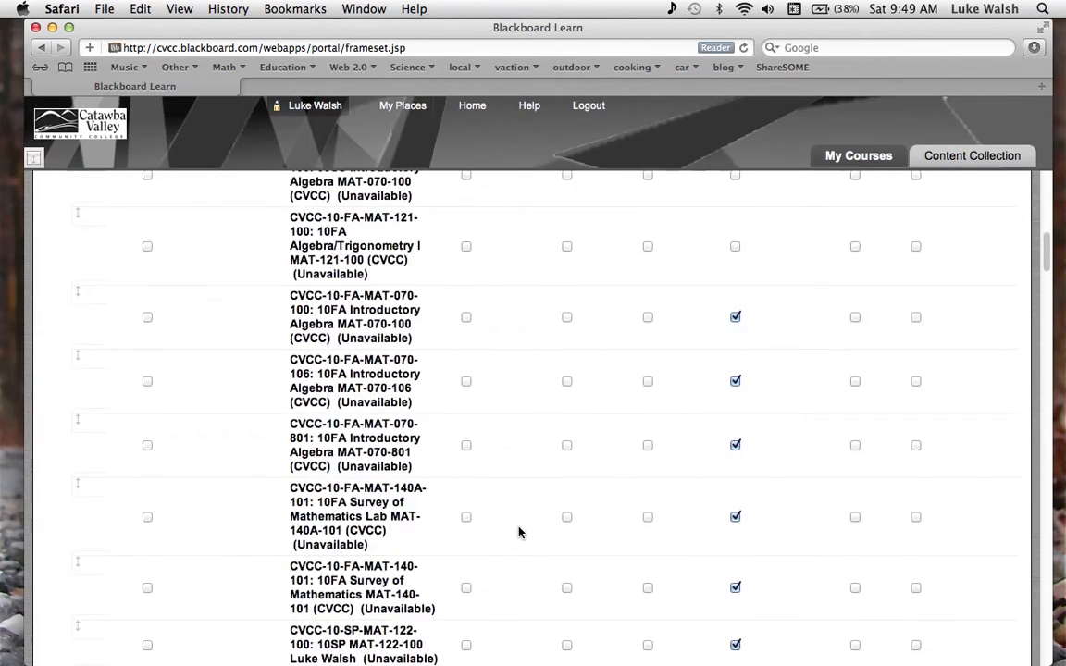
scroll("down", 3)
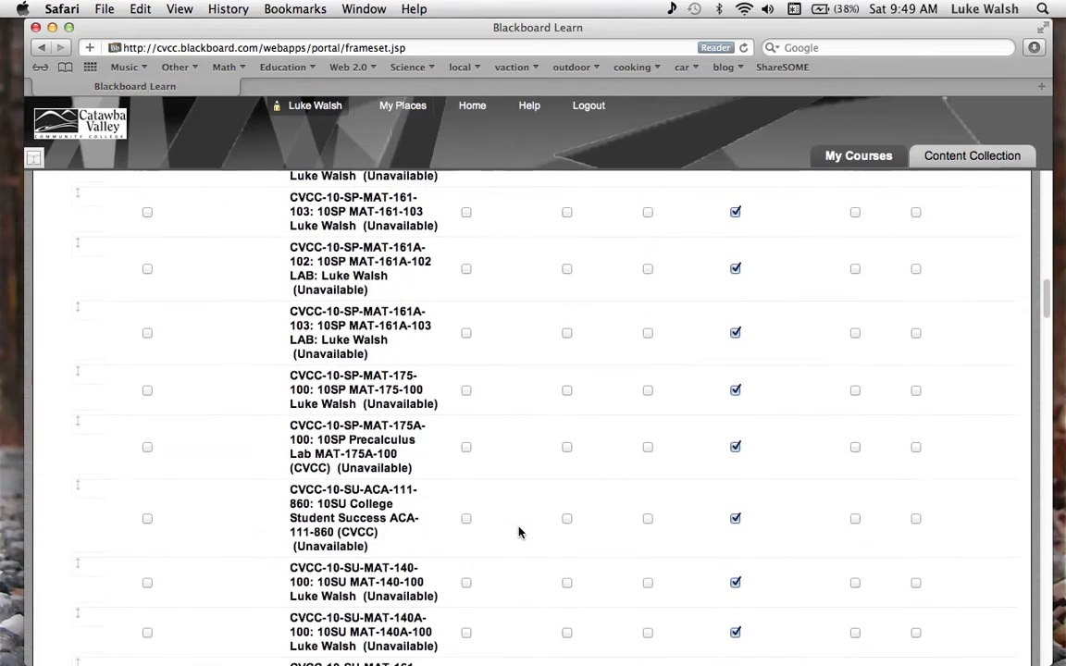
scroll("down", 3)
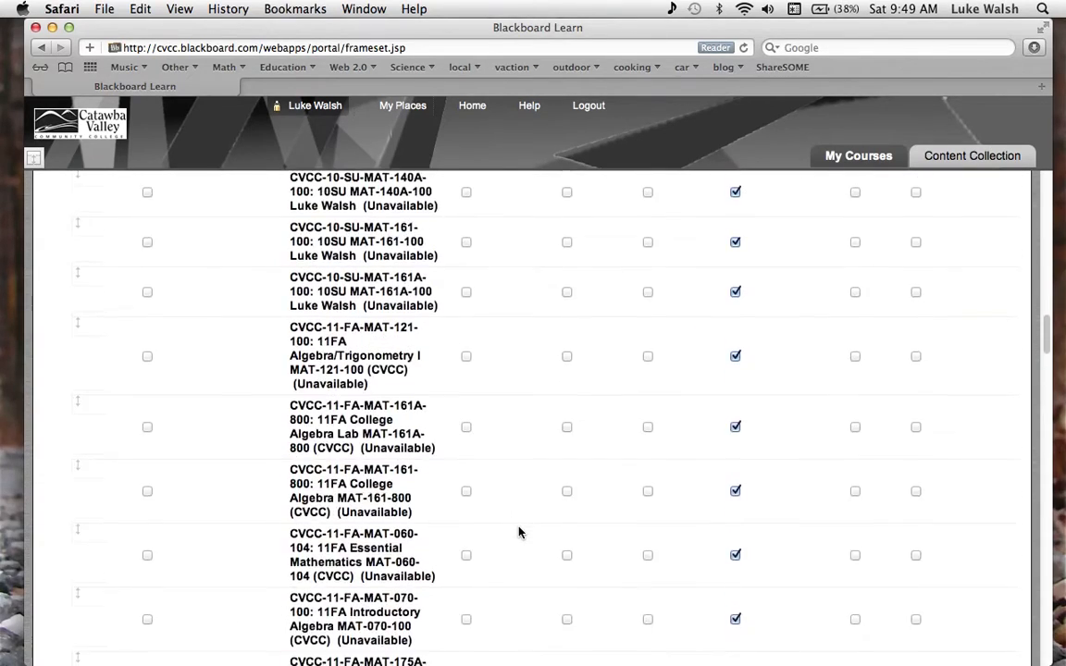
scroll("down", 3)
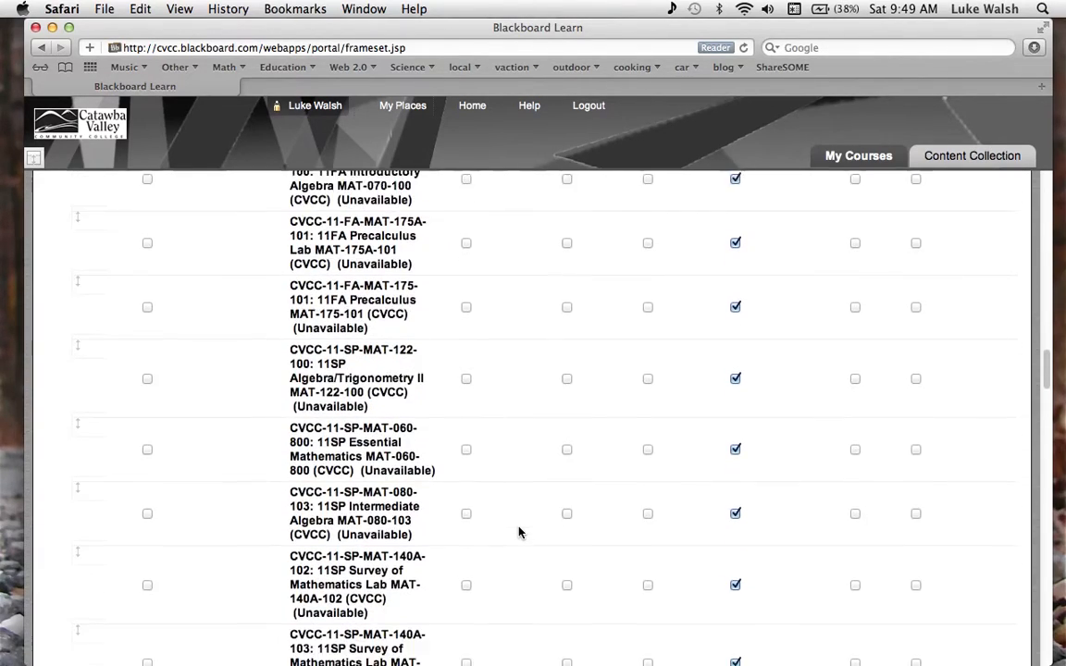
scroll("down", 3)
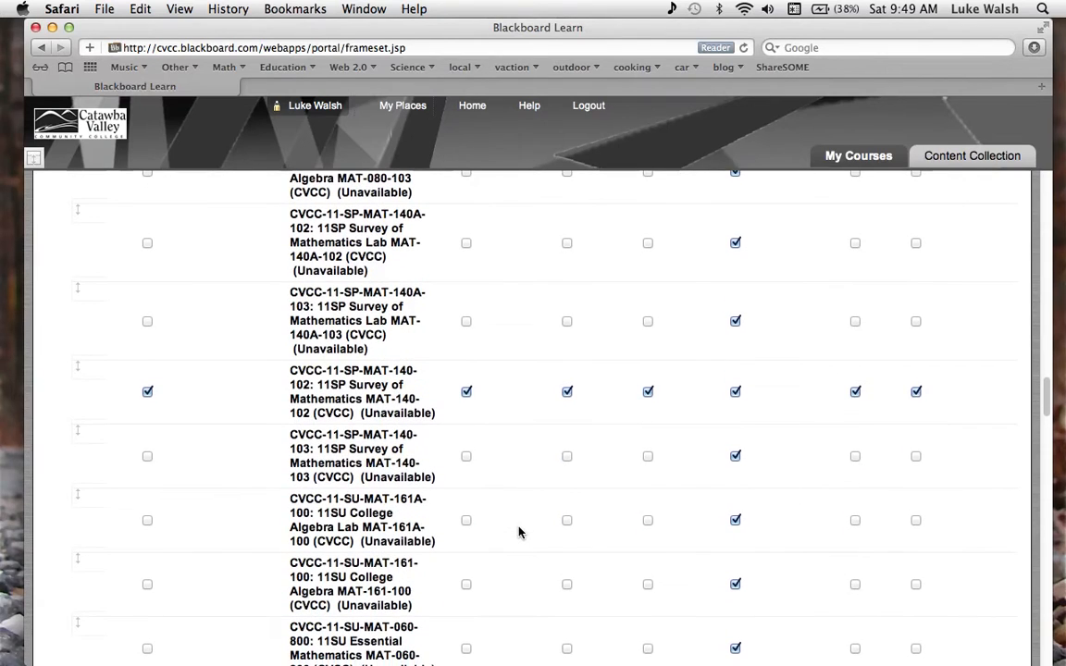
scroll("down", 3)
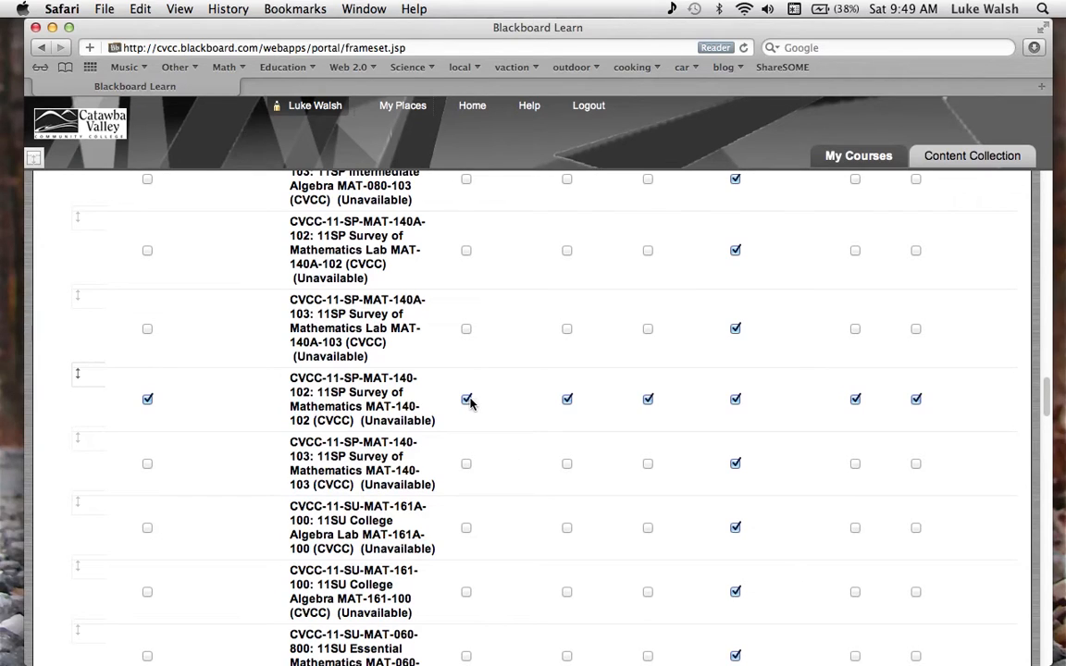
Unselect all display attributes for CVCC-11-SP-MAT-140-102, then return to the list top.
left_click(147, 399)
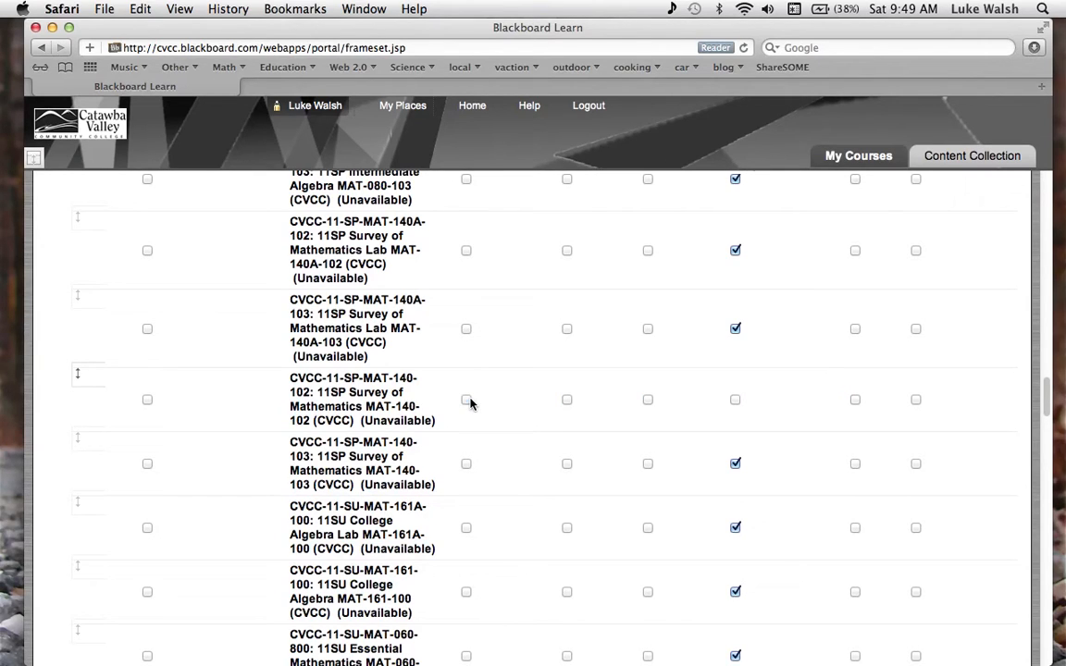
mouse_move(458, 404)
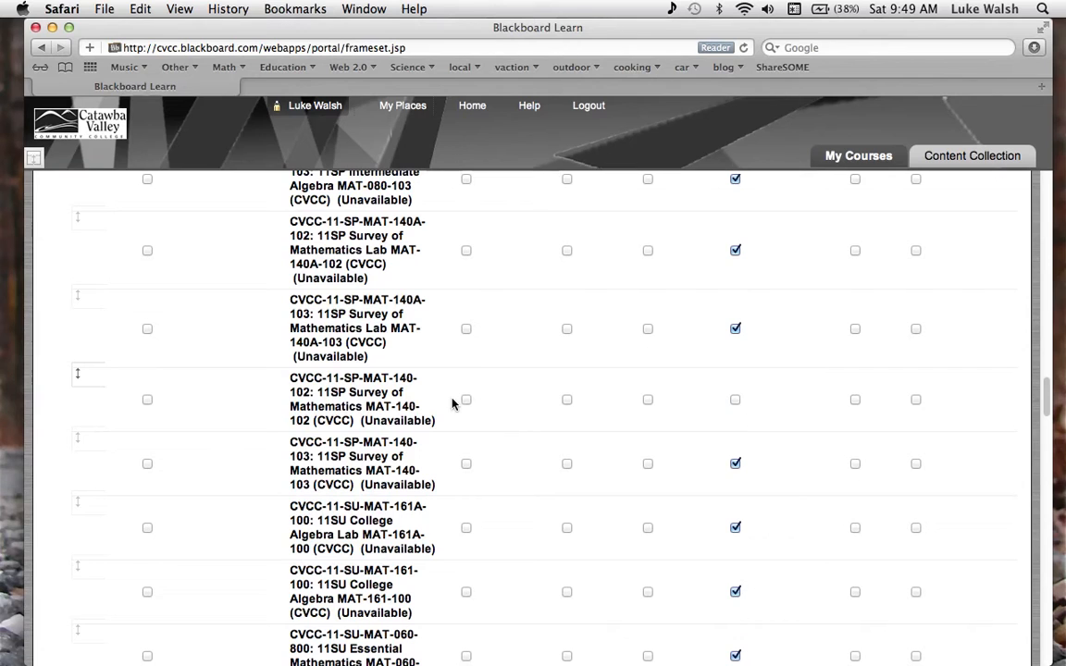
mouse_move(551, 417)
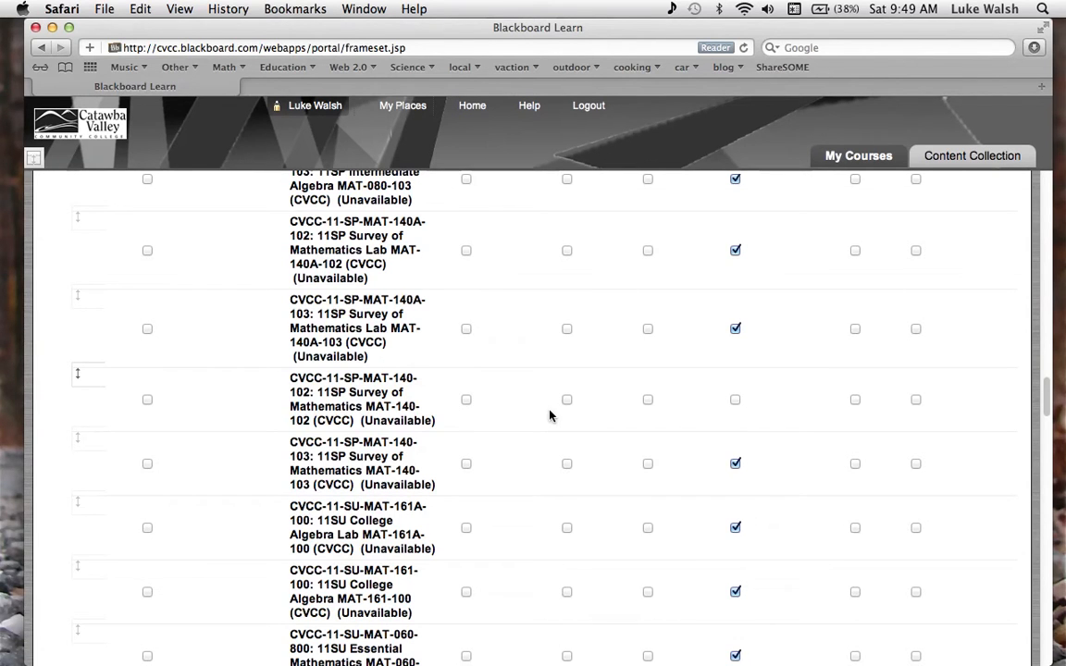
scroll("up", 3)
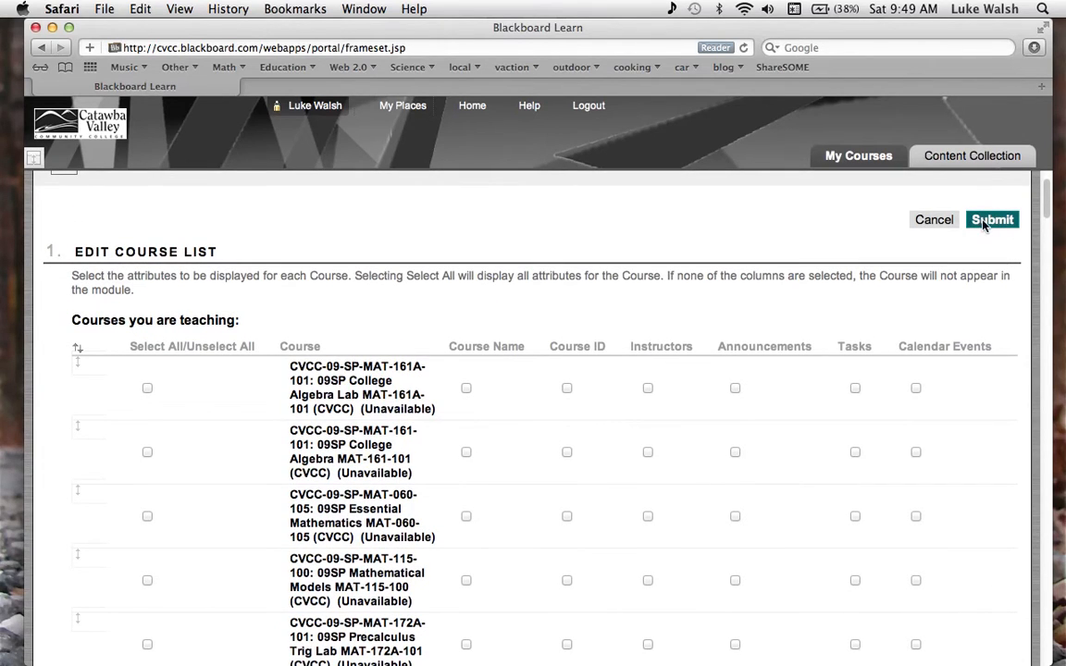
Submit the personalization and check the success message and updated course list.
left_click(992, 219)
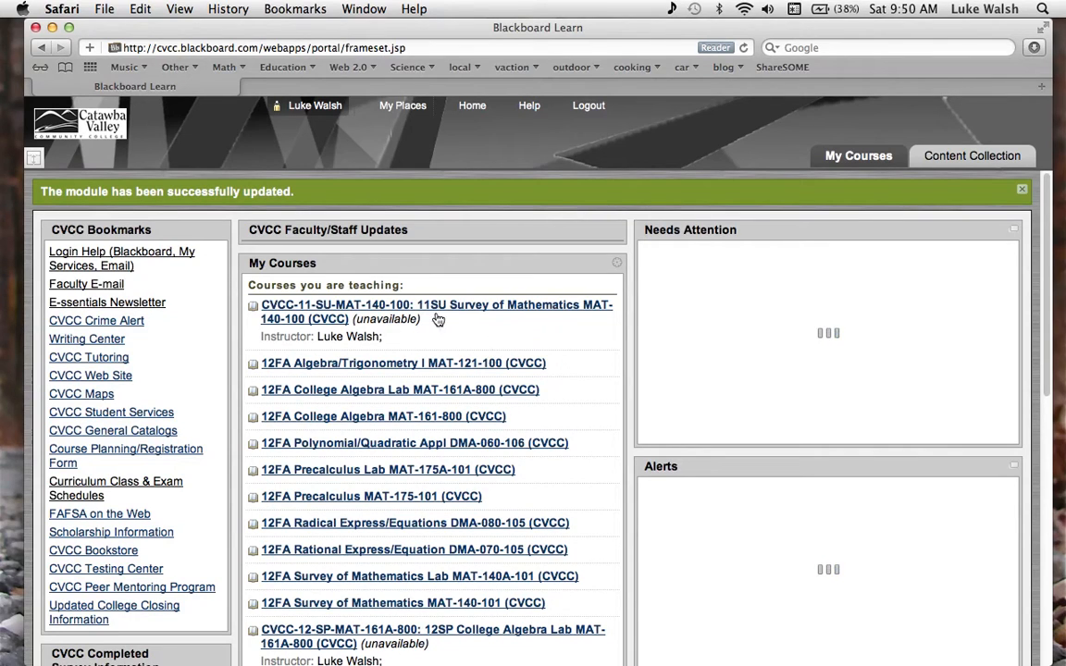
mouse_move(430, 297)
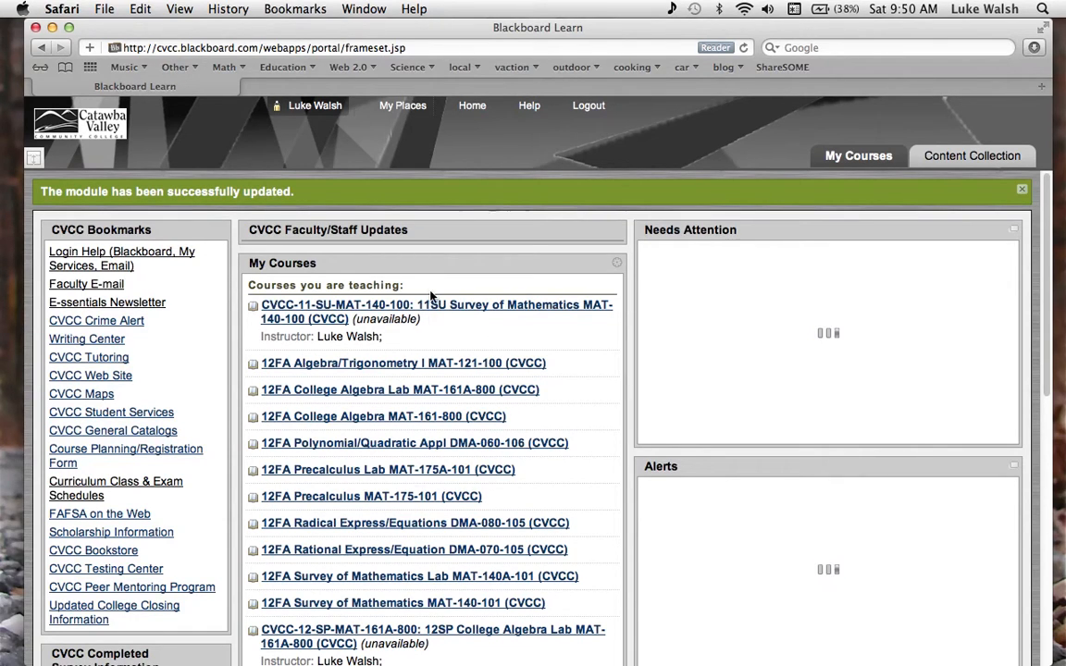
mouse_move(445, 338)
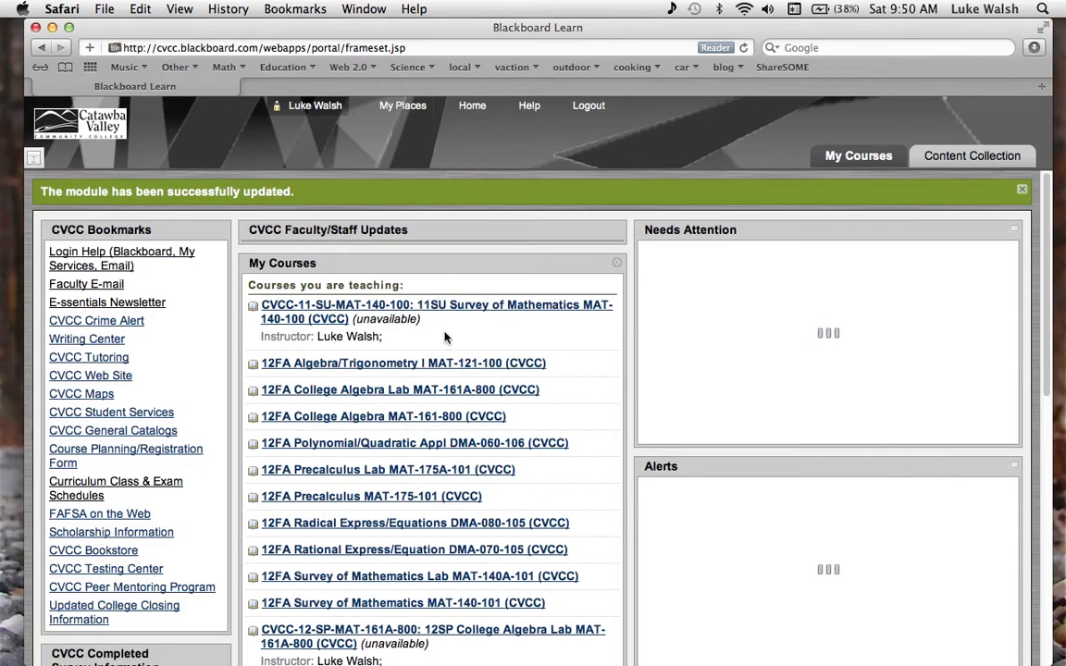
mouse_move(461, 374)
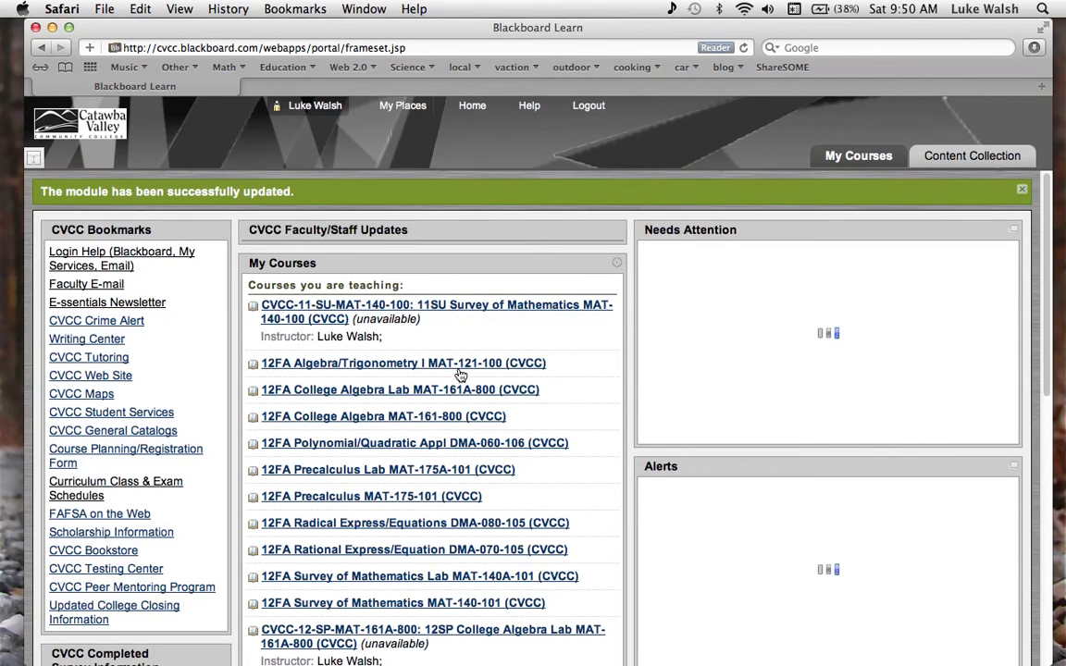
scroll("down", 3)
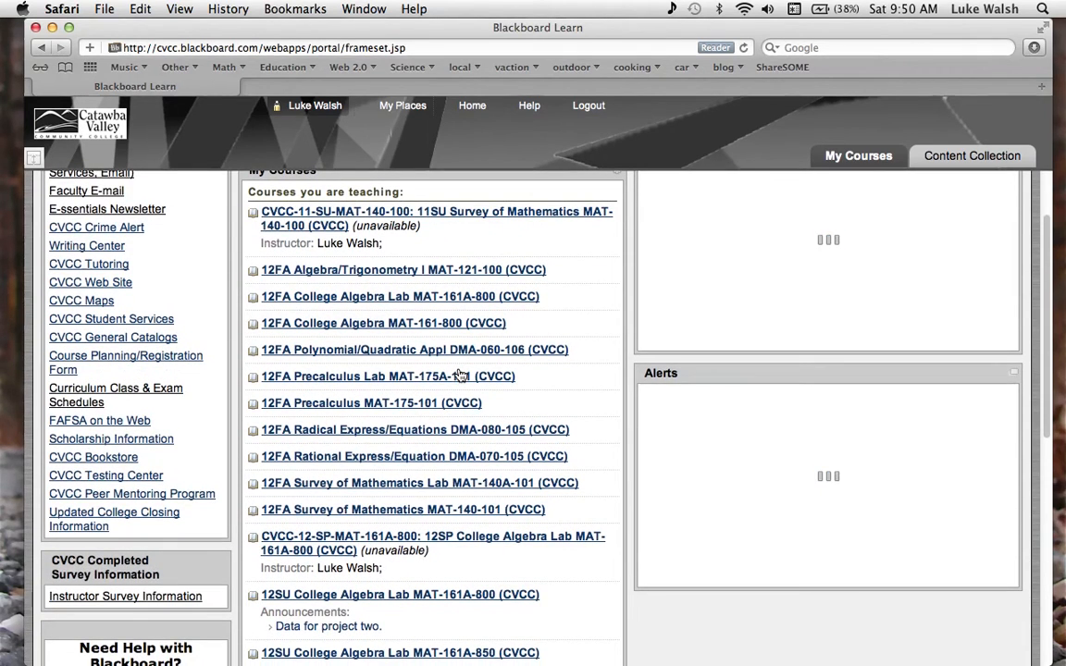
scroll("down", 3)
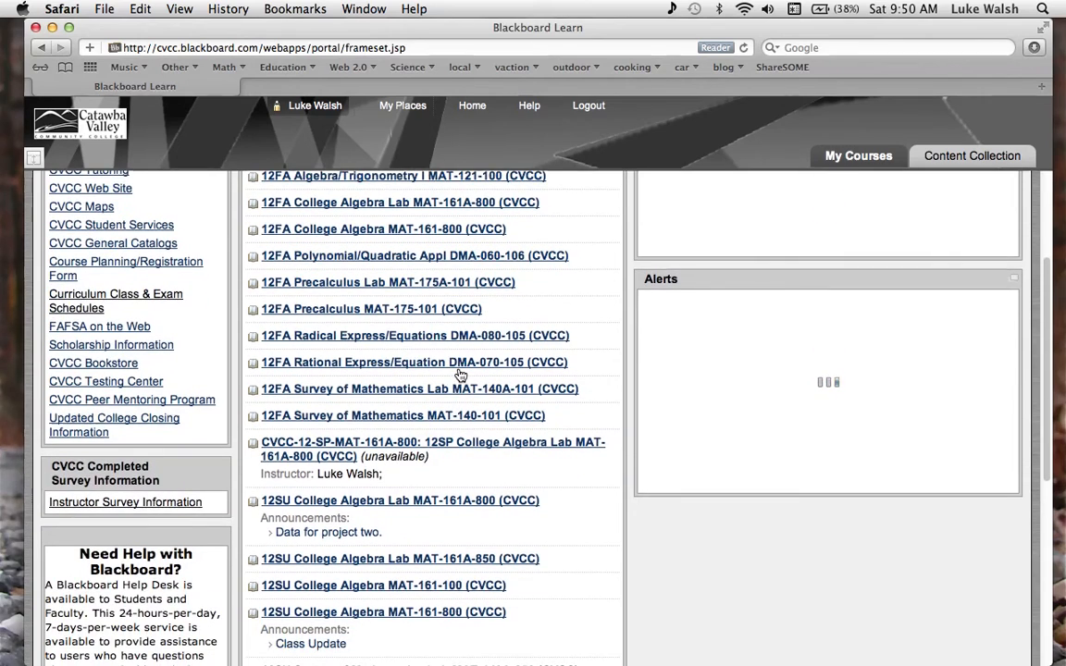